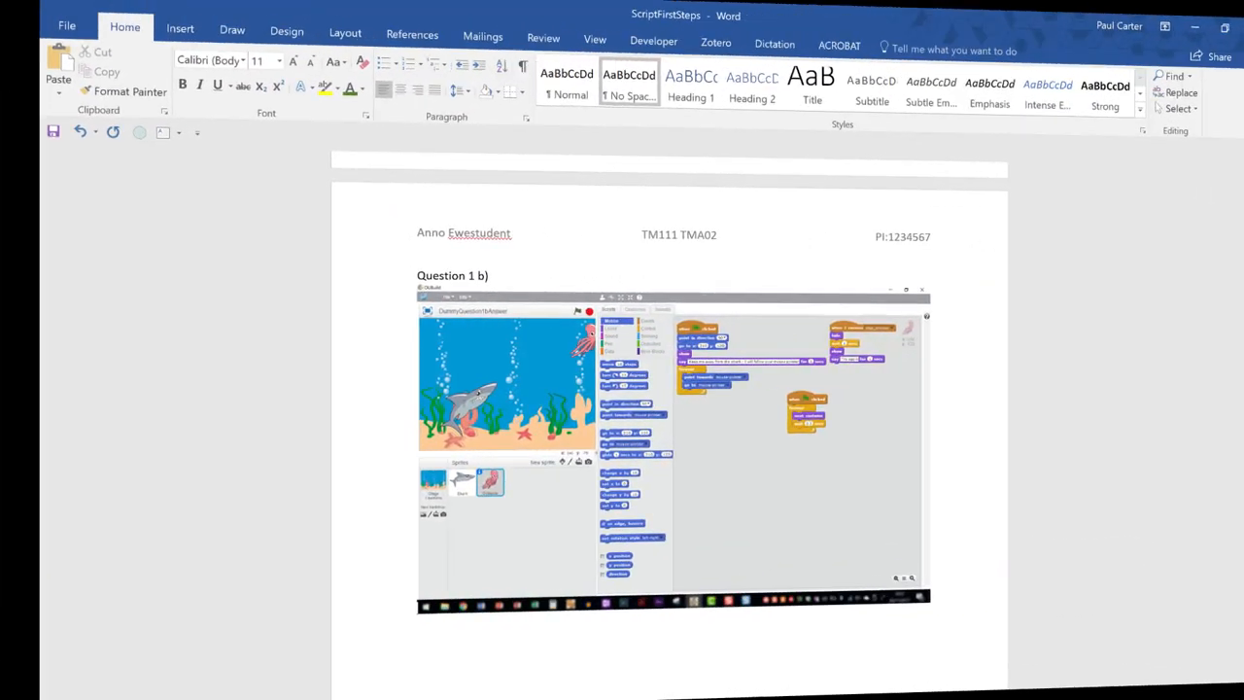
Open the Activity_1.1a project from the TM111 Block 2 Projects folder.
left_click(1164, 26)
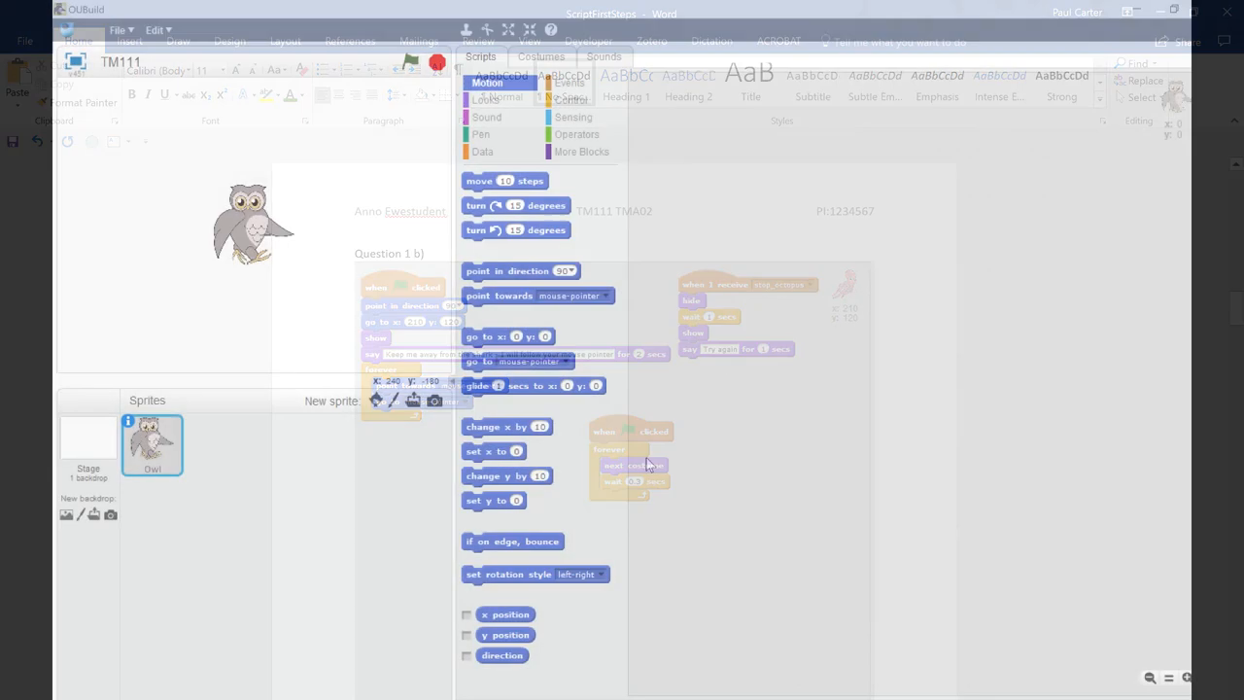
left_click(96, 27)
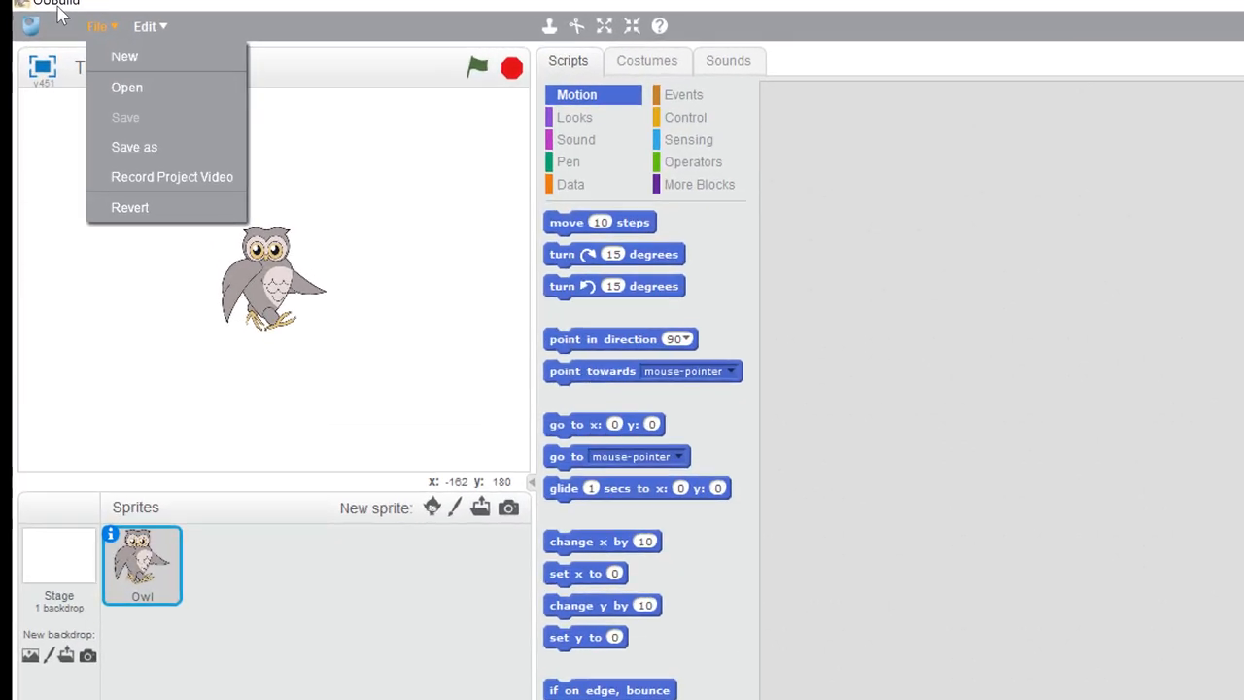
left_click(126, 87)
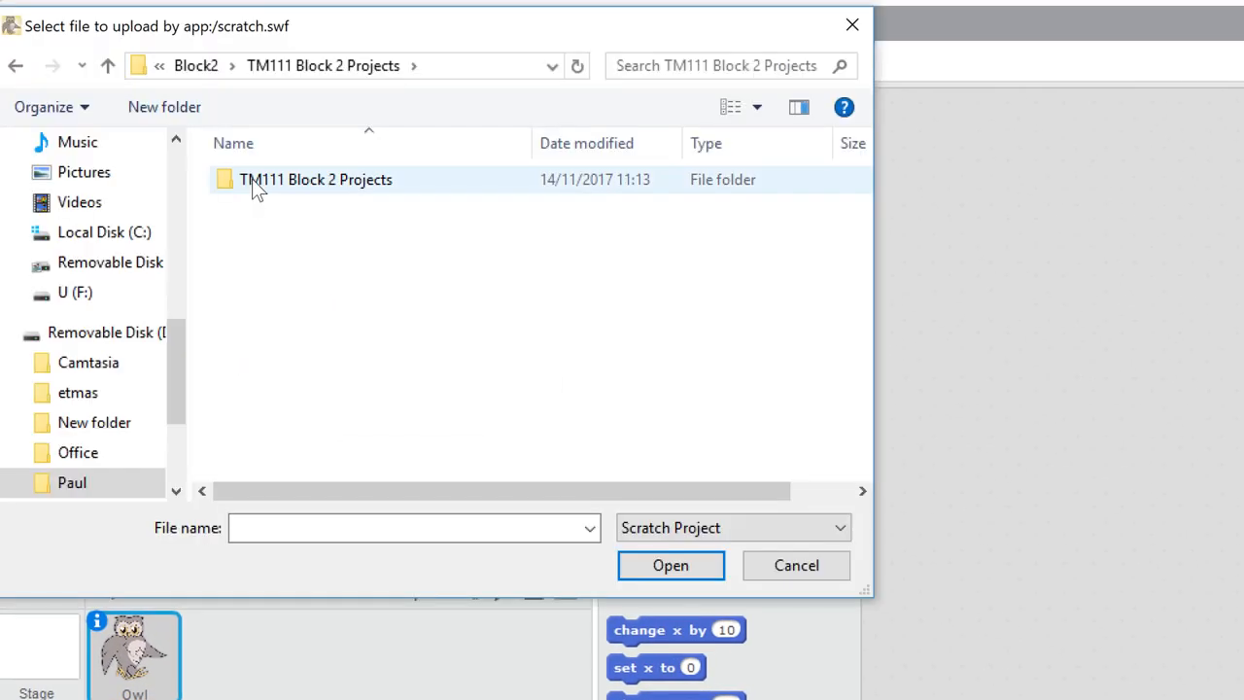
double_click(315, 178)
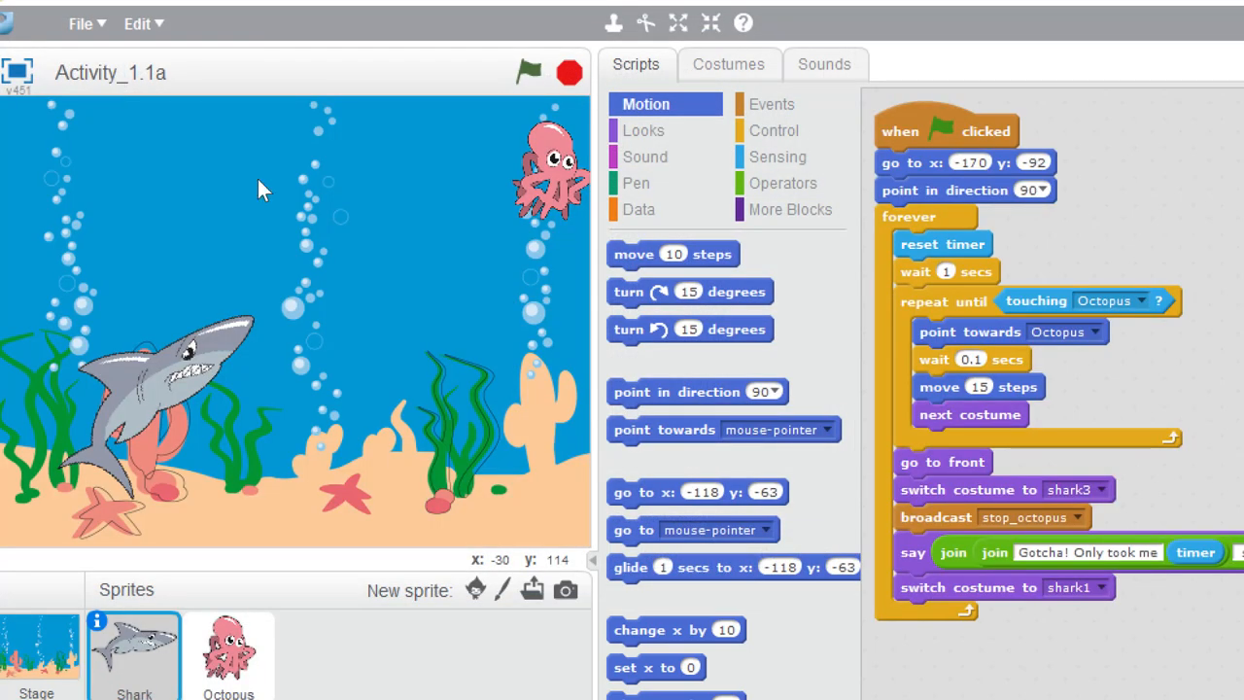
Open DummyQuestion2aStarter and snip the Octopus's forever next-costume script.
left_click(530, 72)
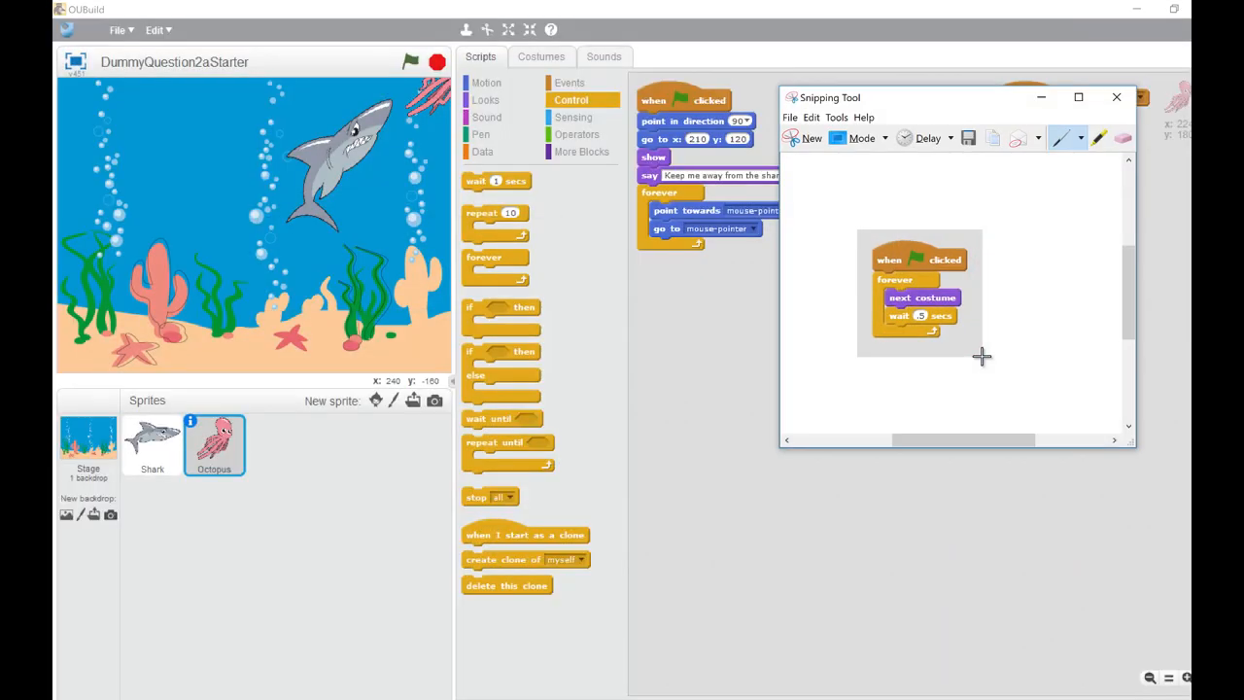
Paste the script snip into the TMA document and caption it 'Figure 1 Question 2(a)'.
left_click(1116, 97)
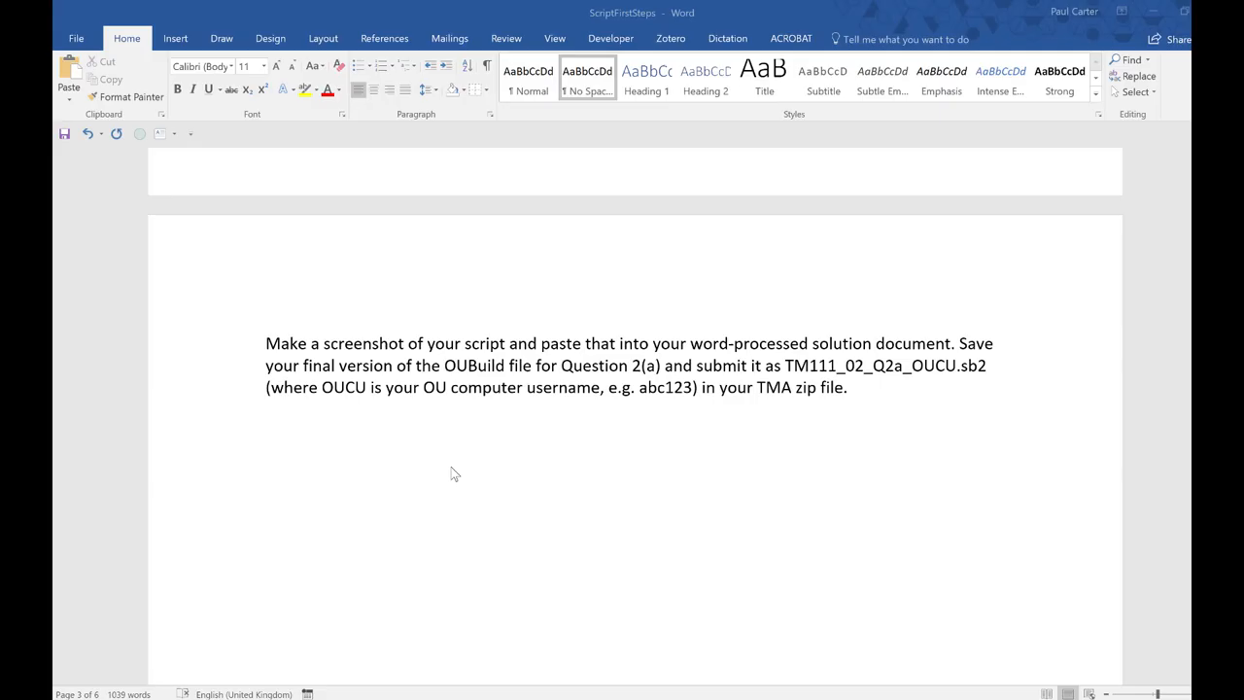
key("ctrl+v")
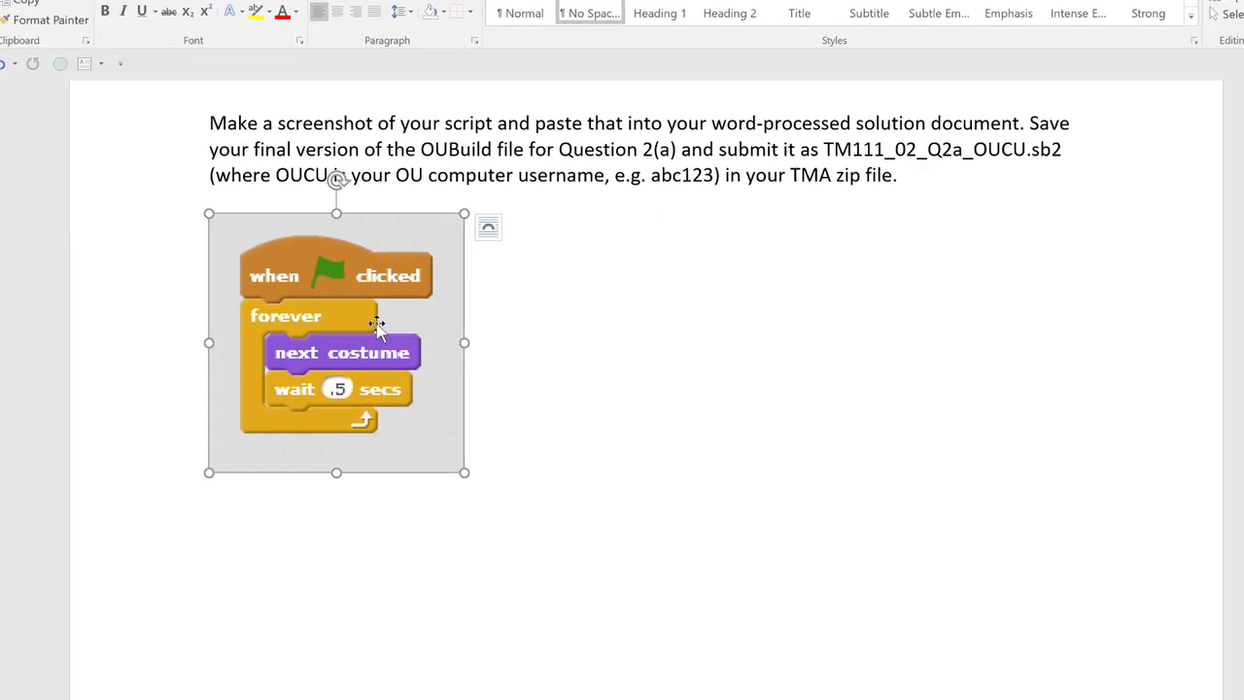
right_click(378, 322)
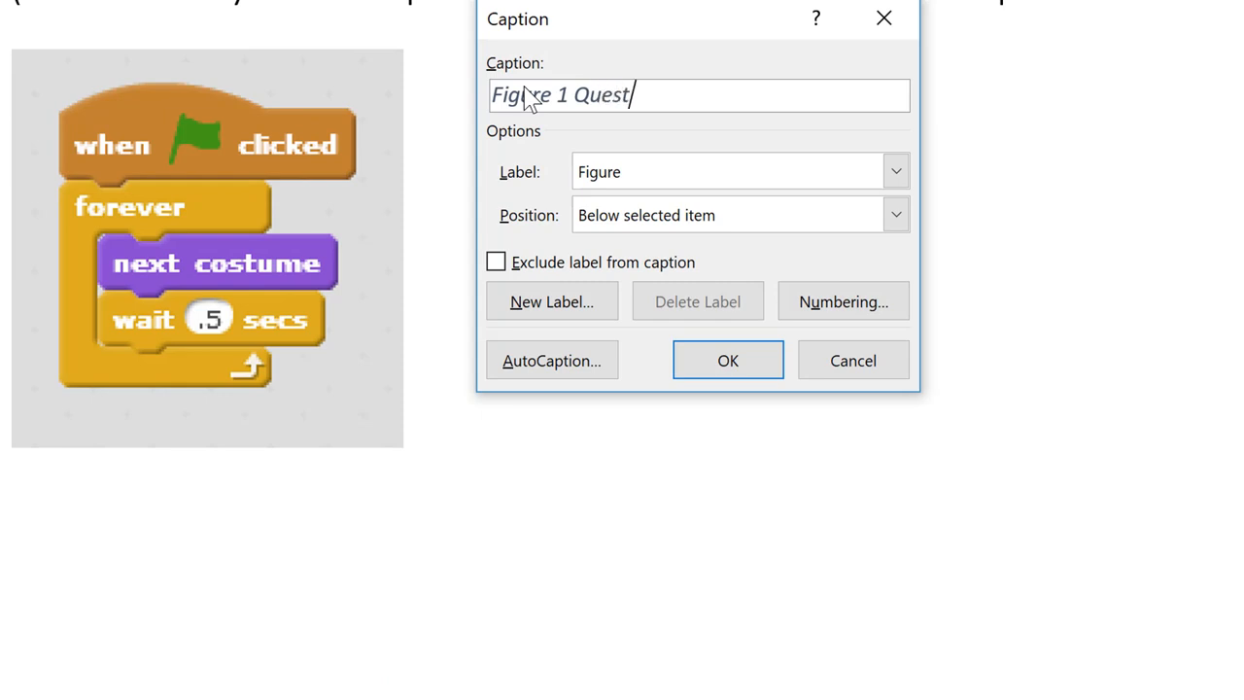
type("ion 2(a")
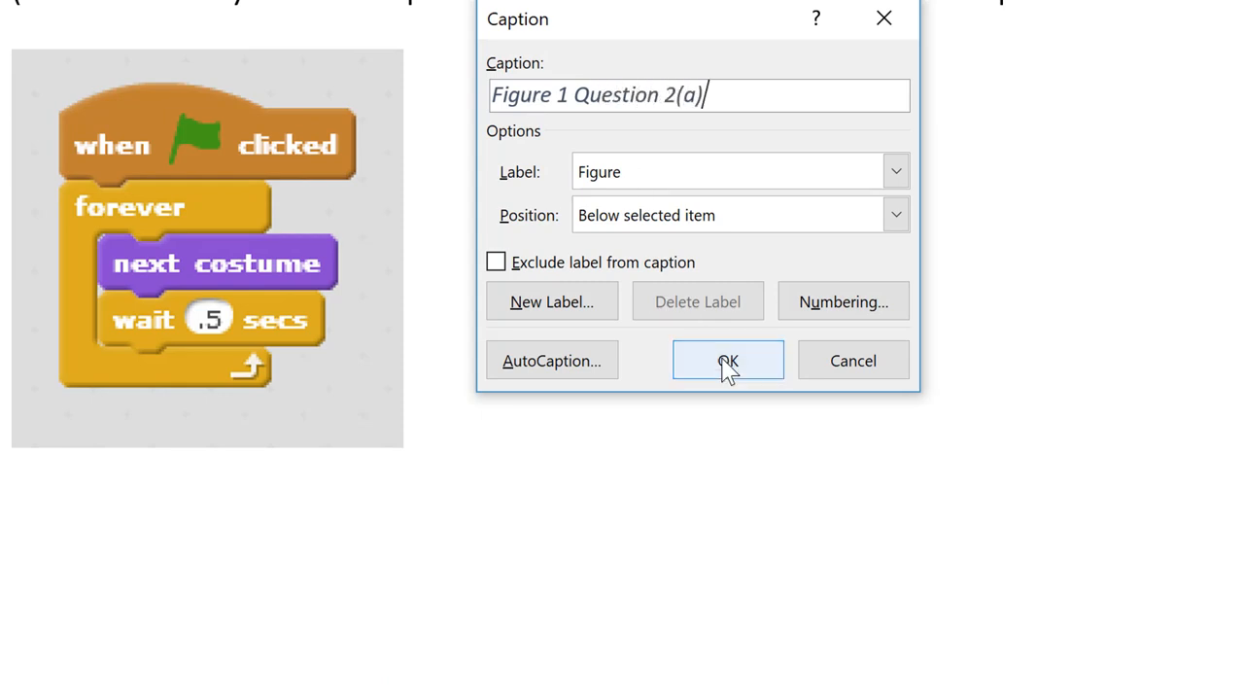
left_click(728, 360)
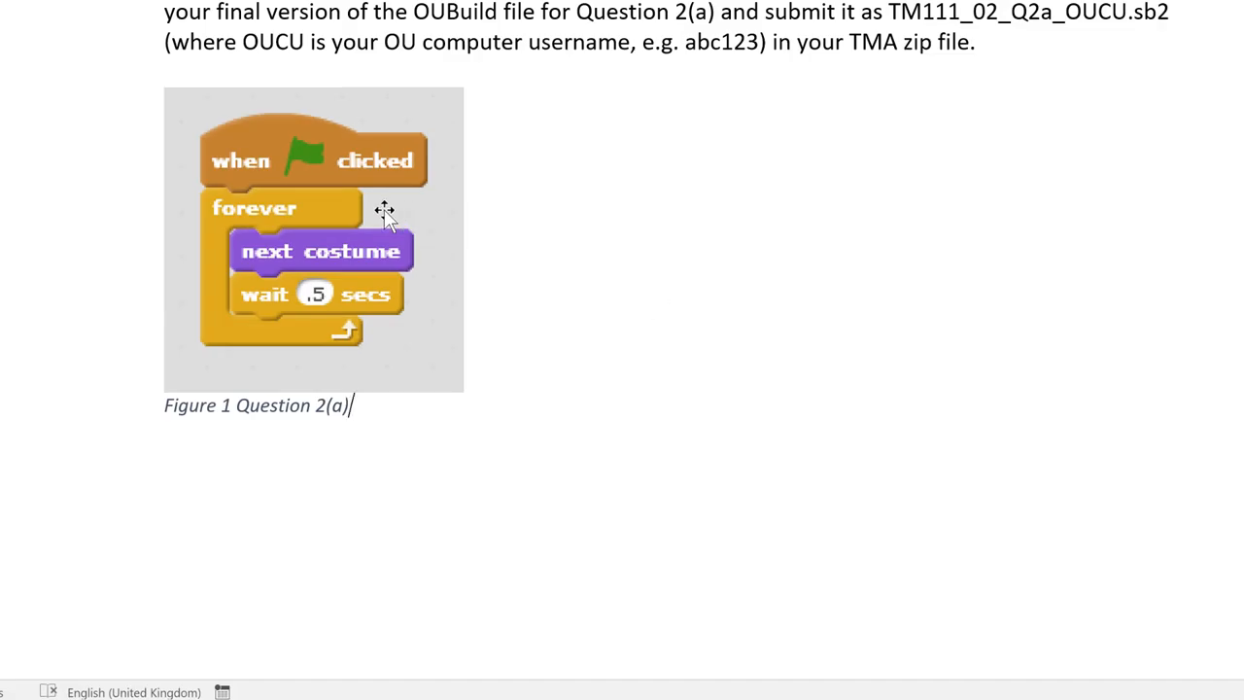
right_click(384, 209)
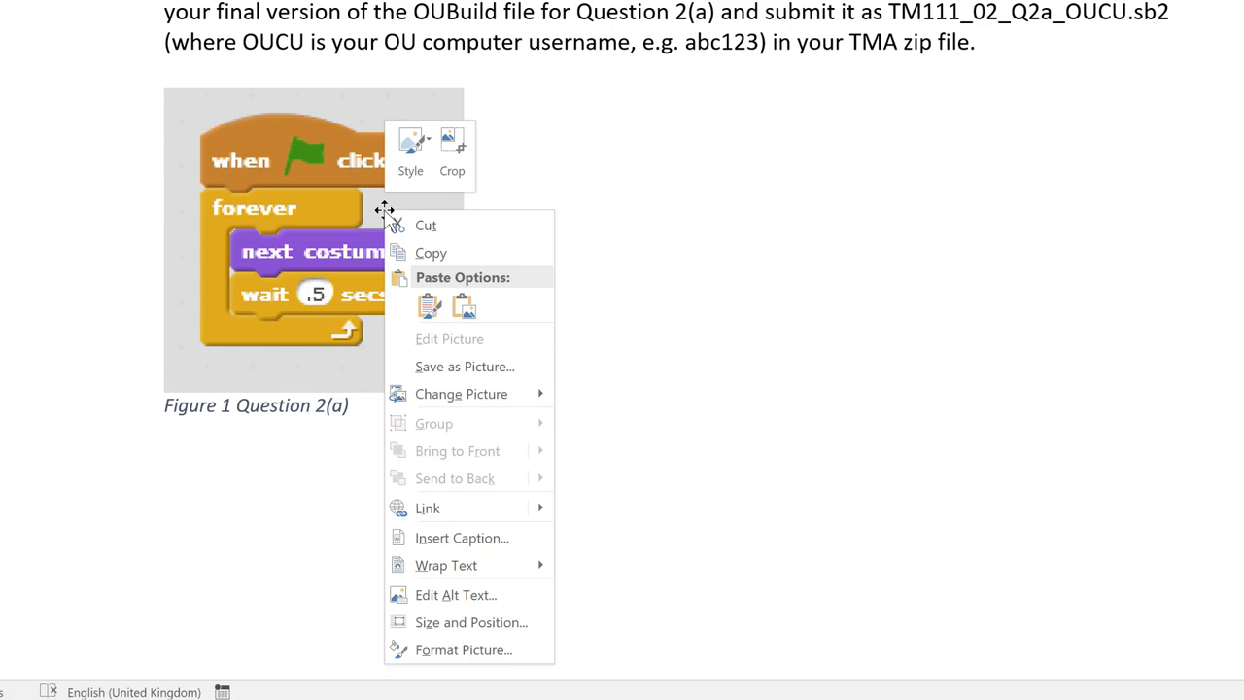
mouse_move(408, 350)
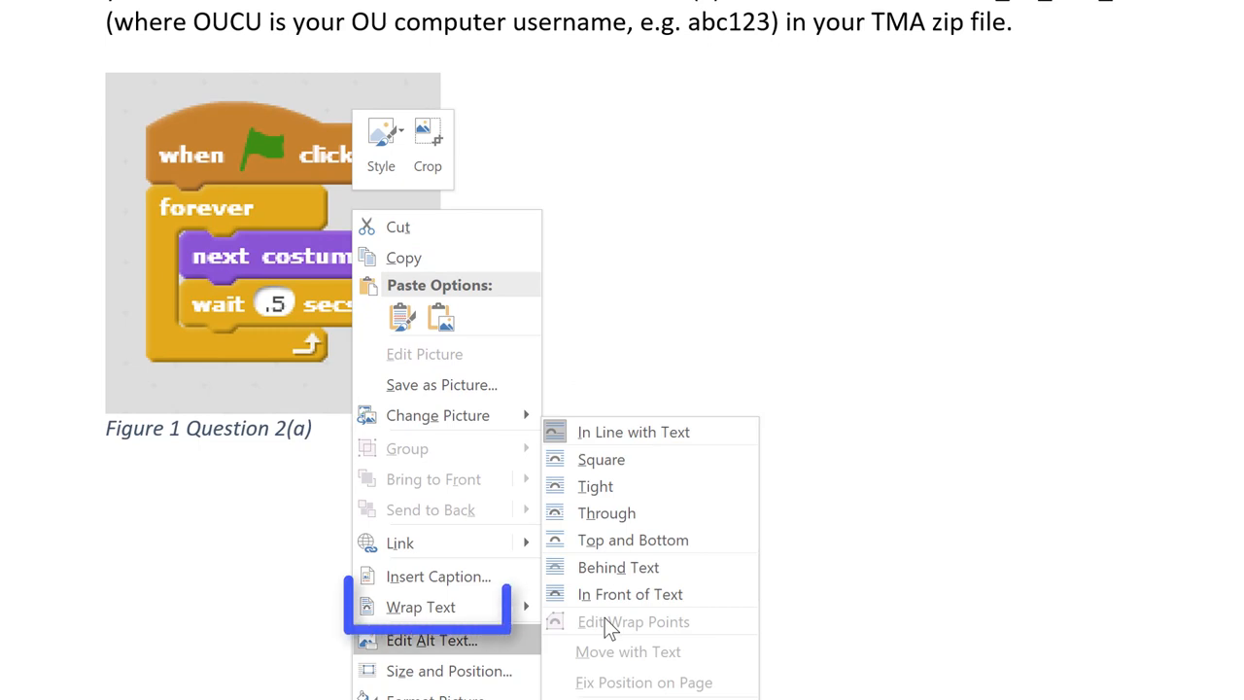
mouse_move(420, 606)
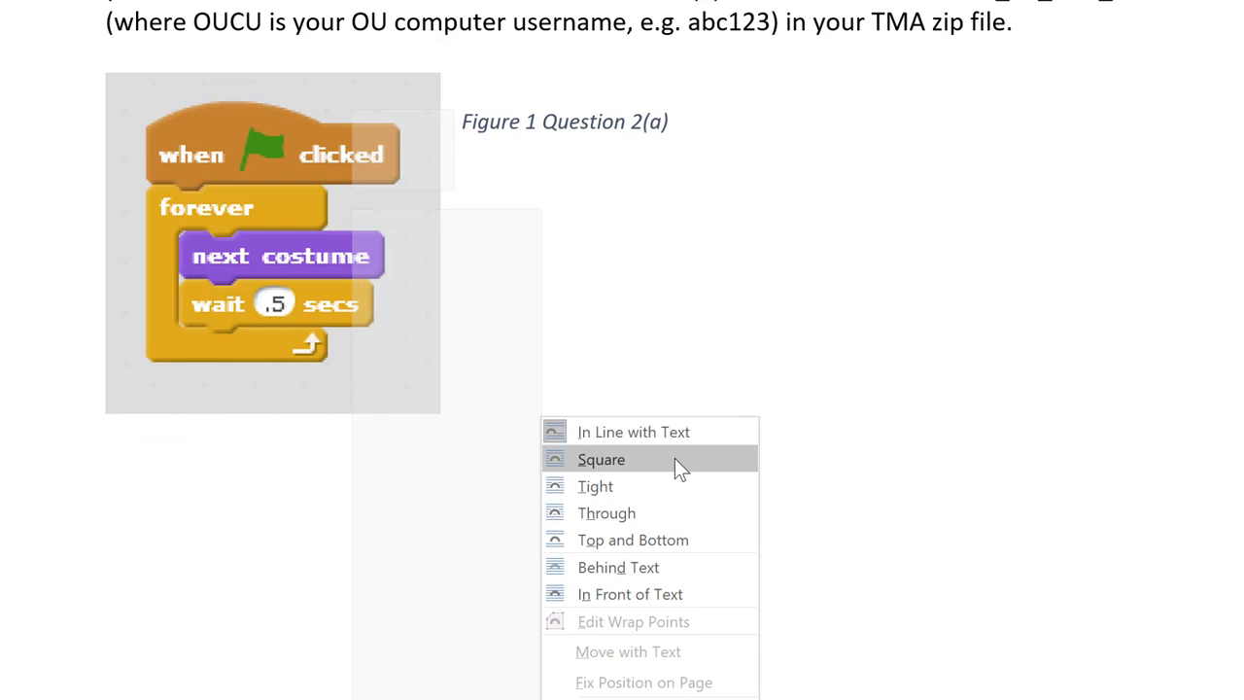
left_click(633, 432)
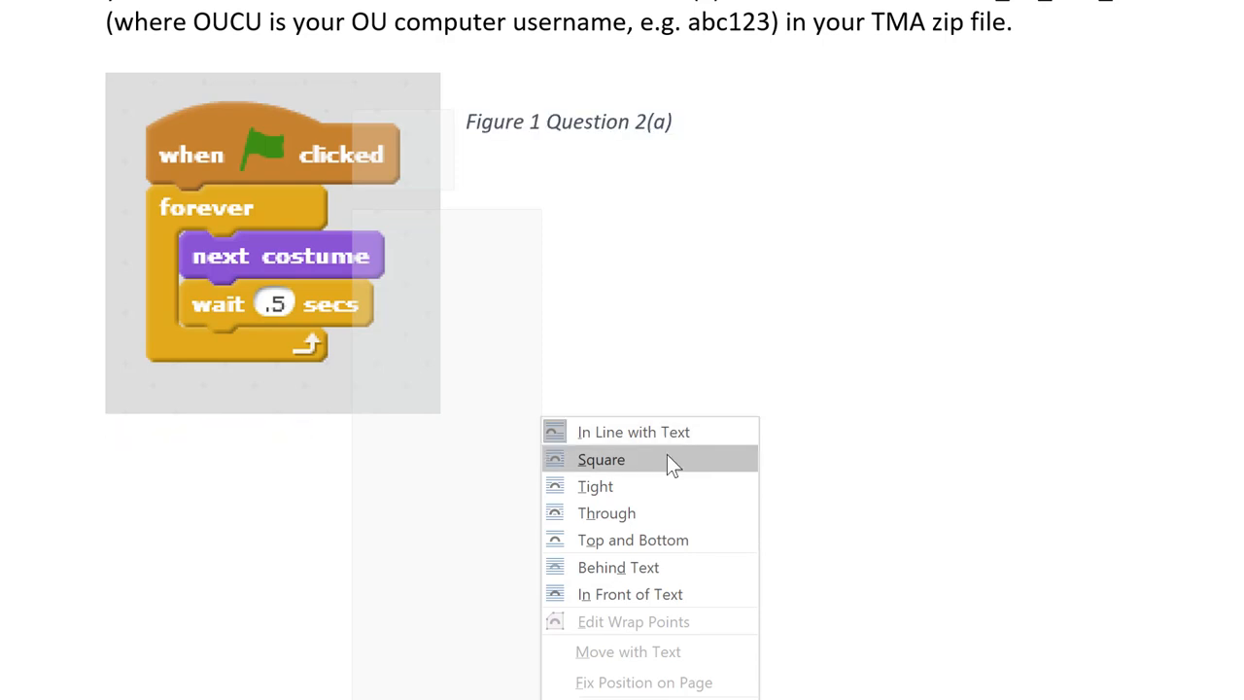
mouse_move(661, 513)
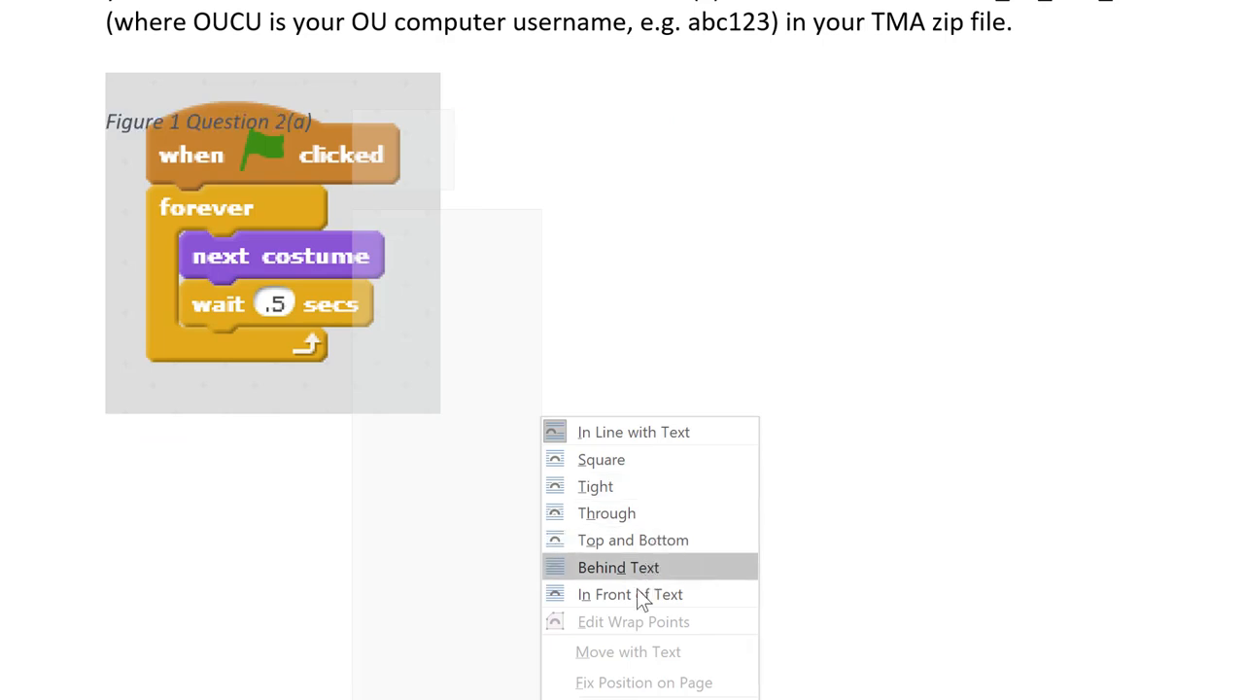
right_click(272, 243)
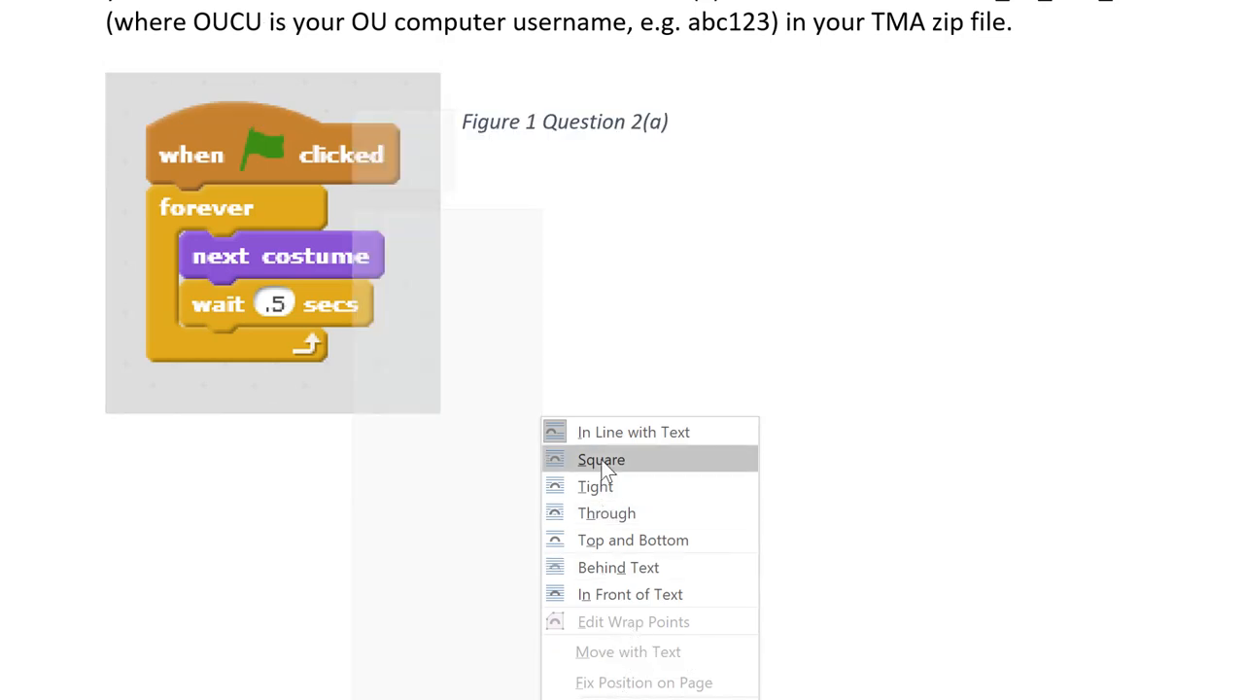
left_click(601, 459)
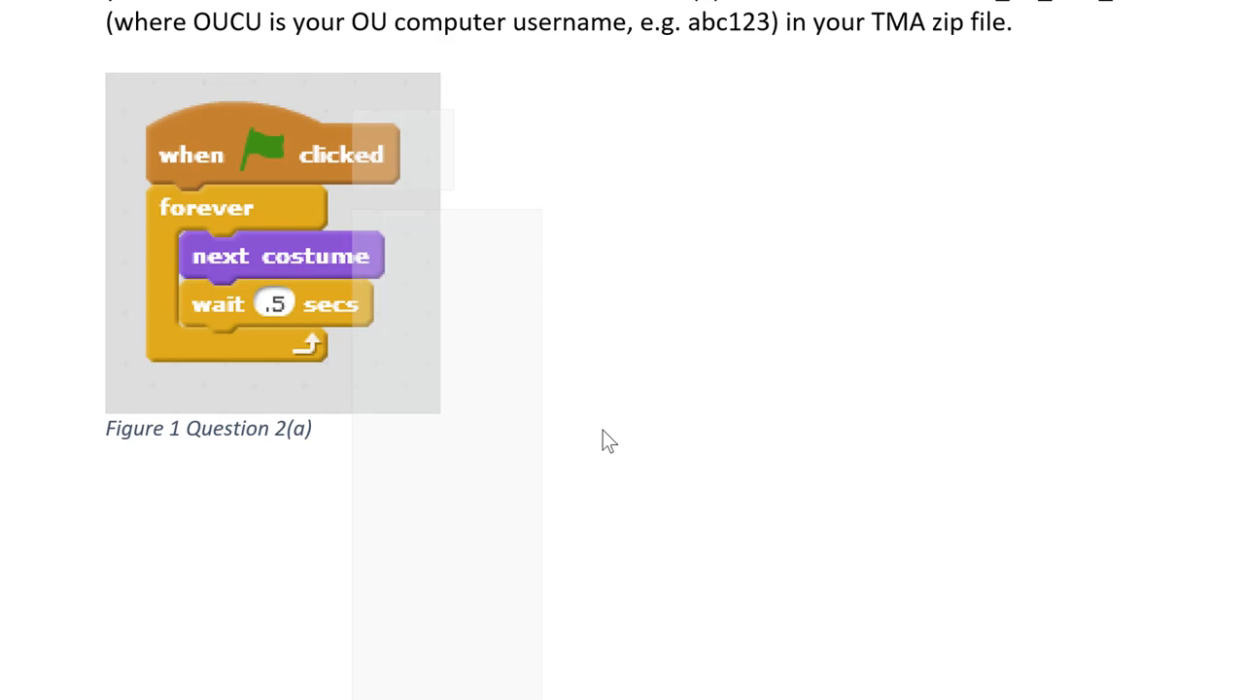
Close the old stage snip window and begin a new Windows+Shift+S screen capture.
left_click(272, 243)
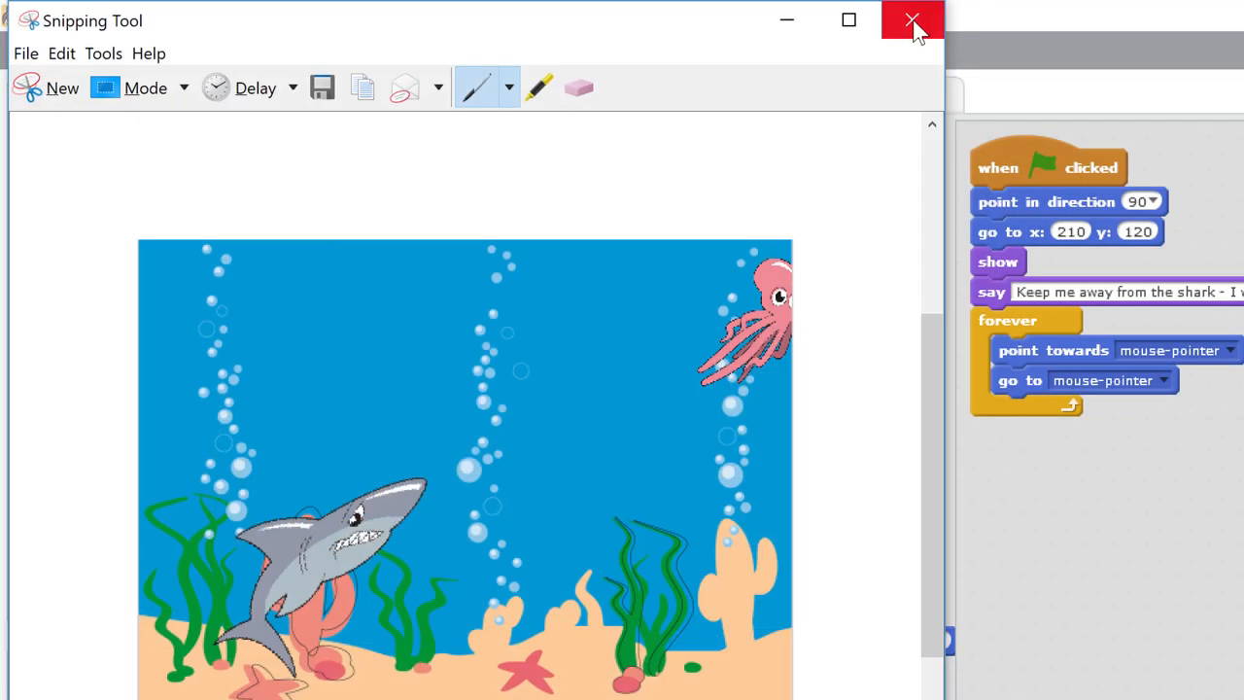
left_click(912, 19)
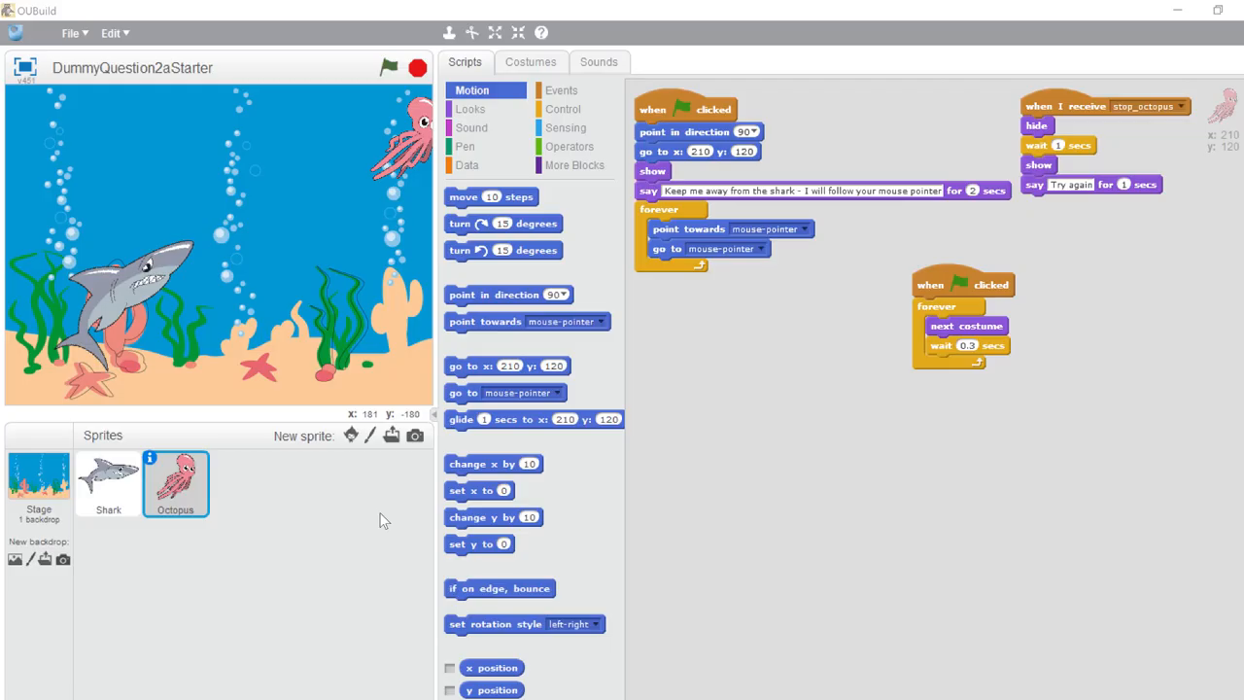
key("win+shift+s")
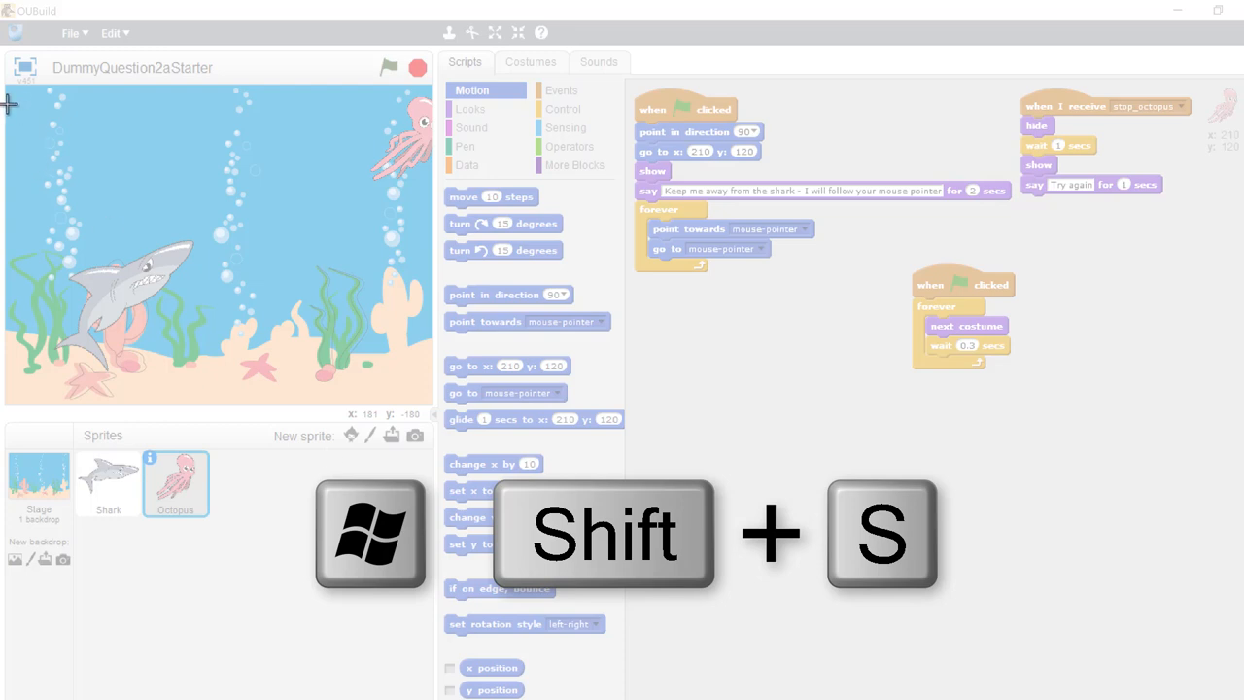